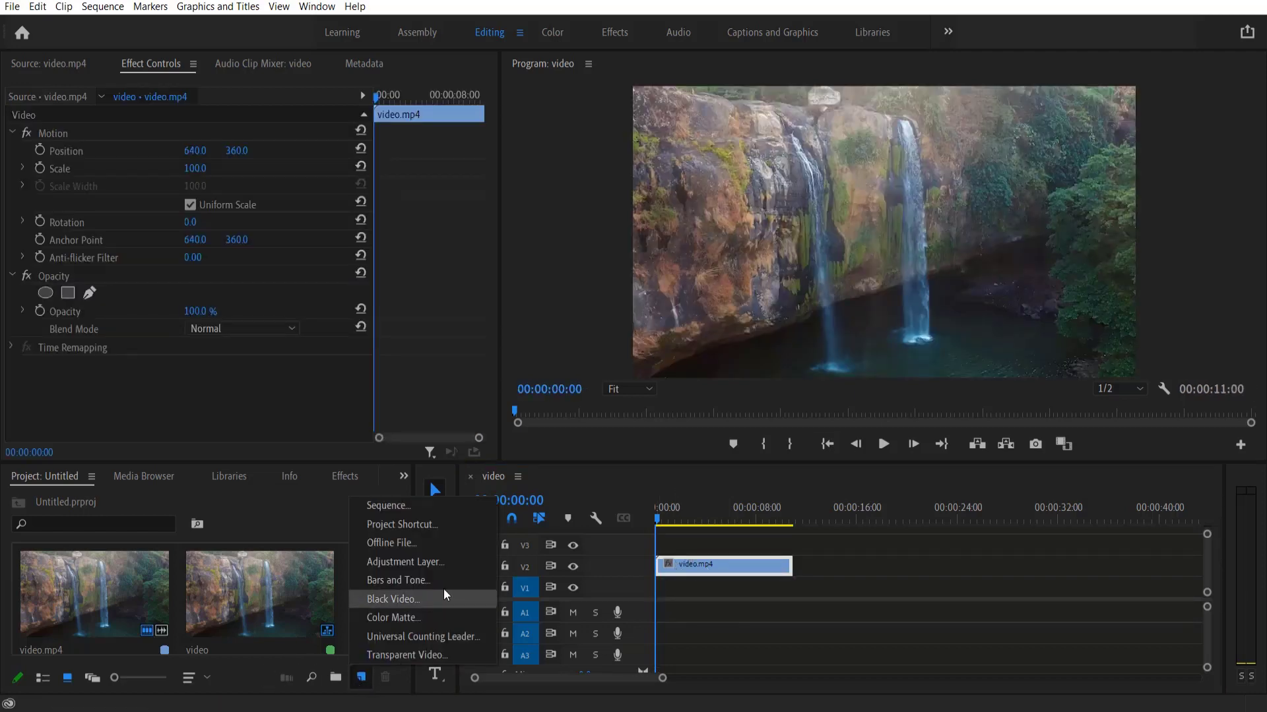
- Create a Black Video item and place it on V1 beneath the waterfall clip
click(394, 599)
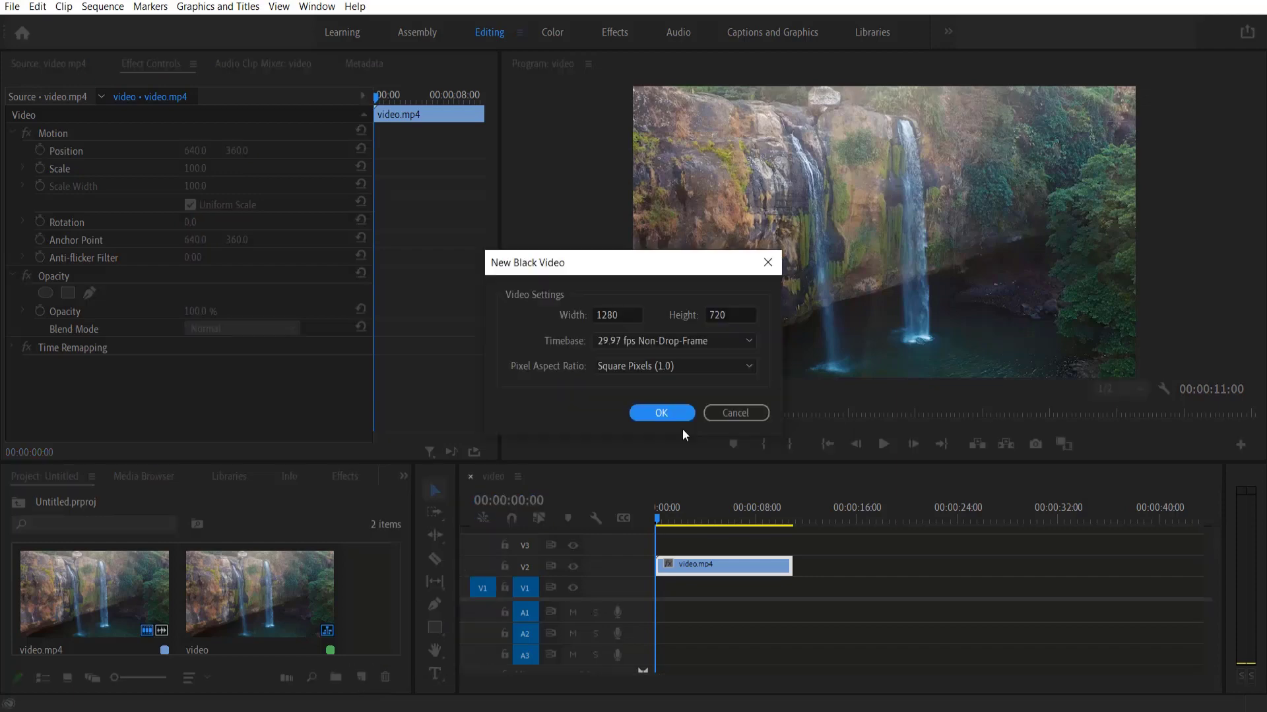
click(659, 413)
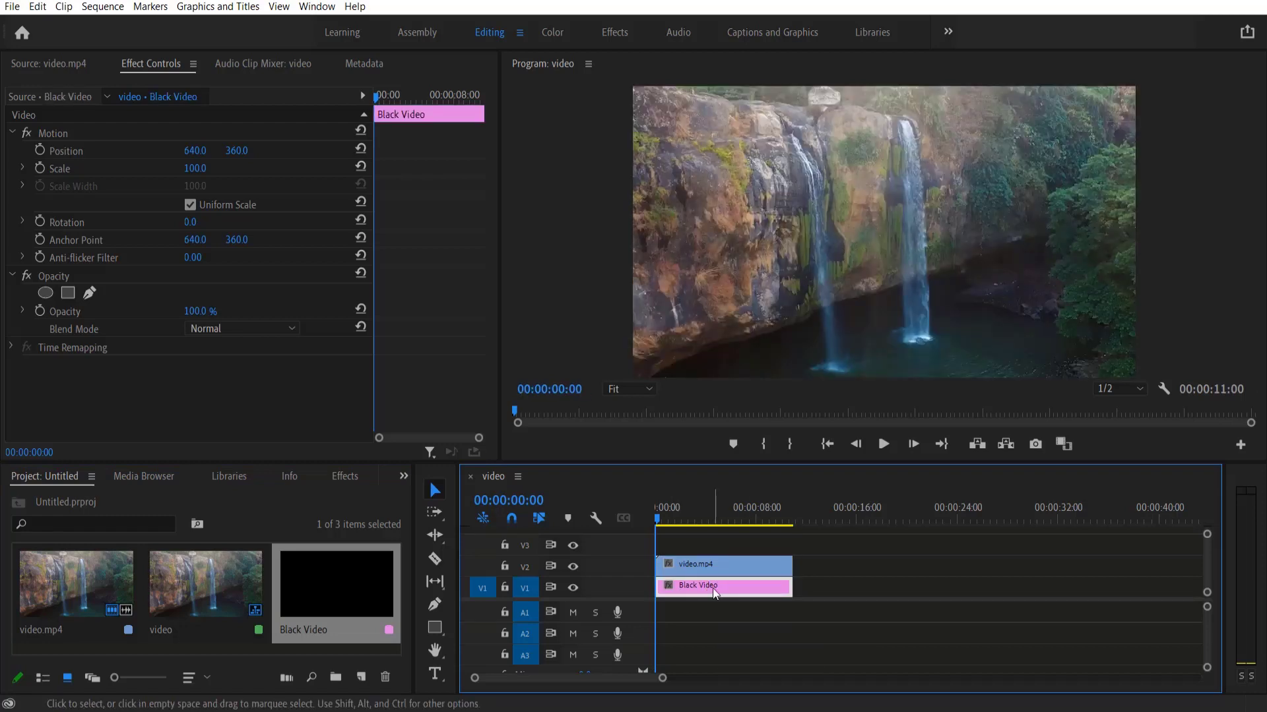
- Find the Tint effect and apply it to the Black Video clip
click(344, 477)
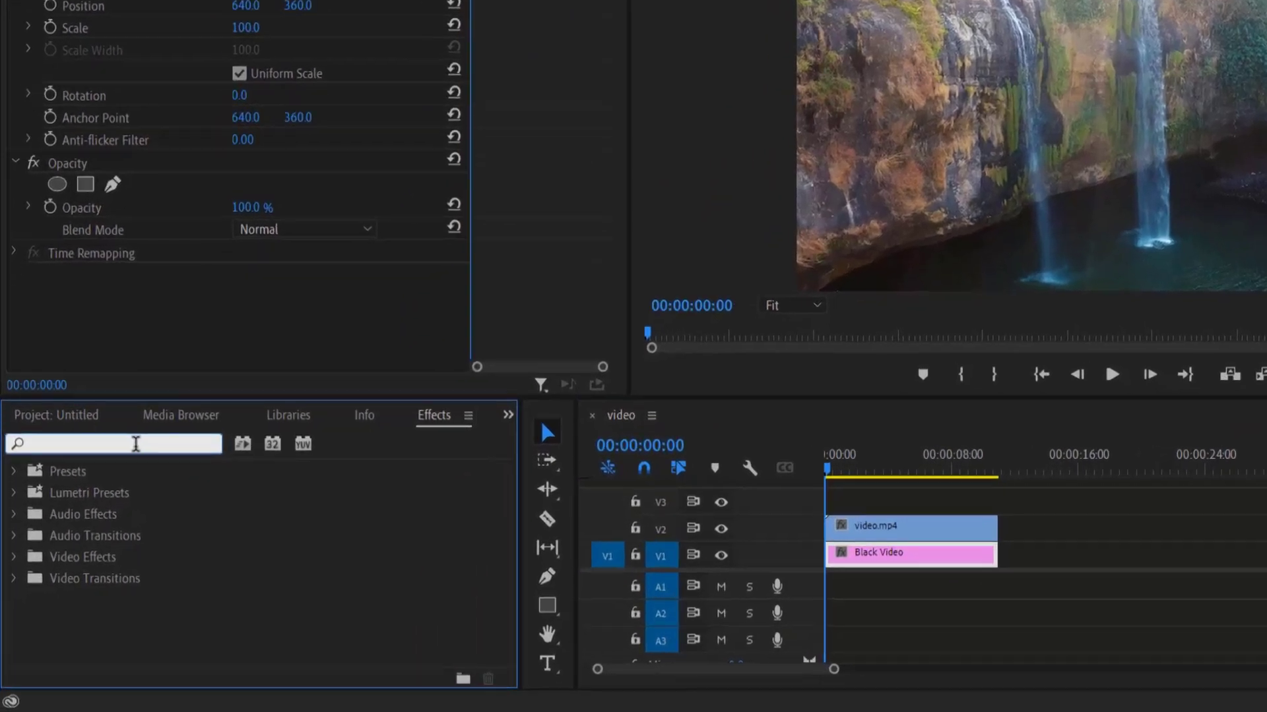
text(tint)
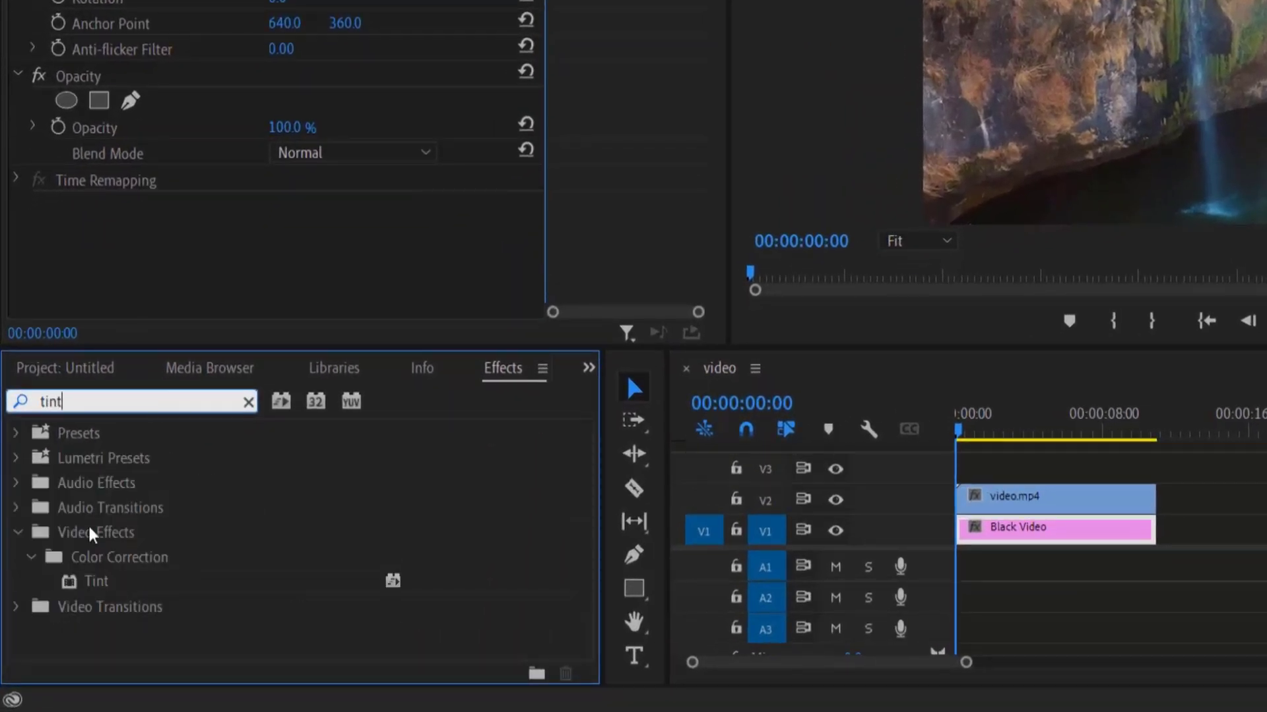
click(95, 582)
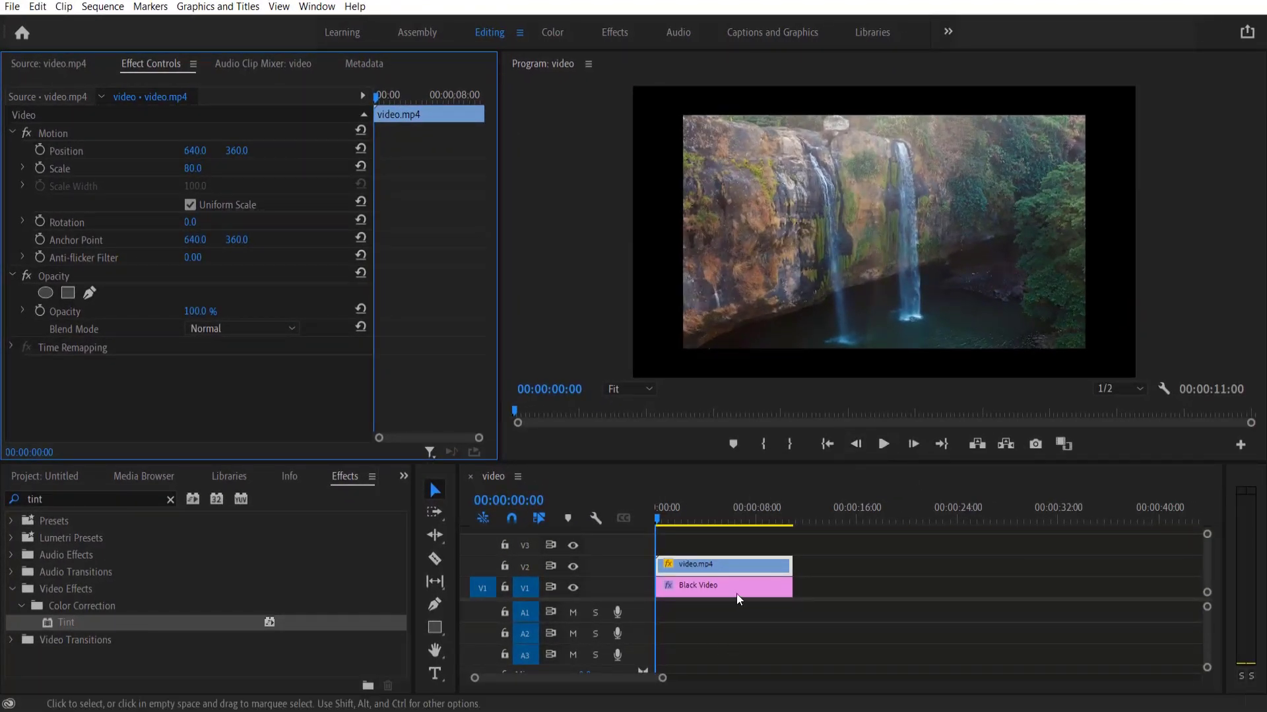
- Set Tint's Map Black To colour to white so the waterfall sits on a white border
click(695, 585)
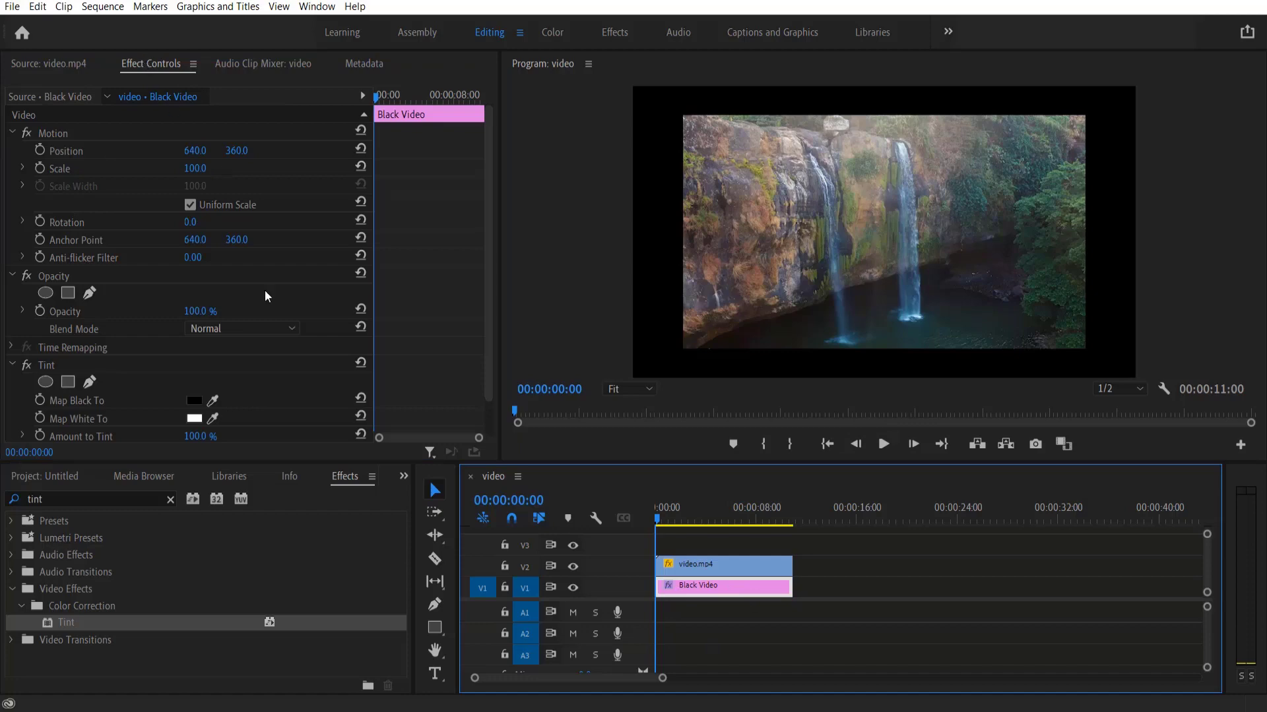
click(46, 365)
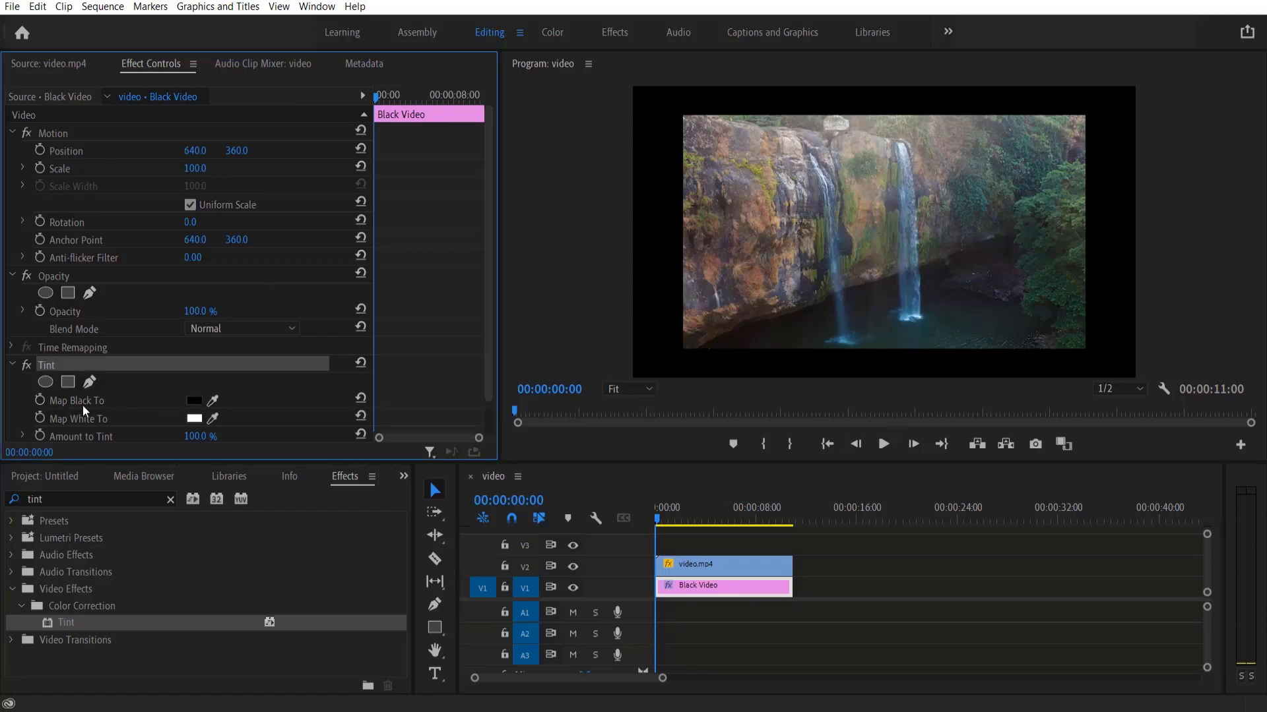
click(194, 400)
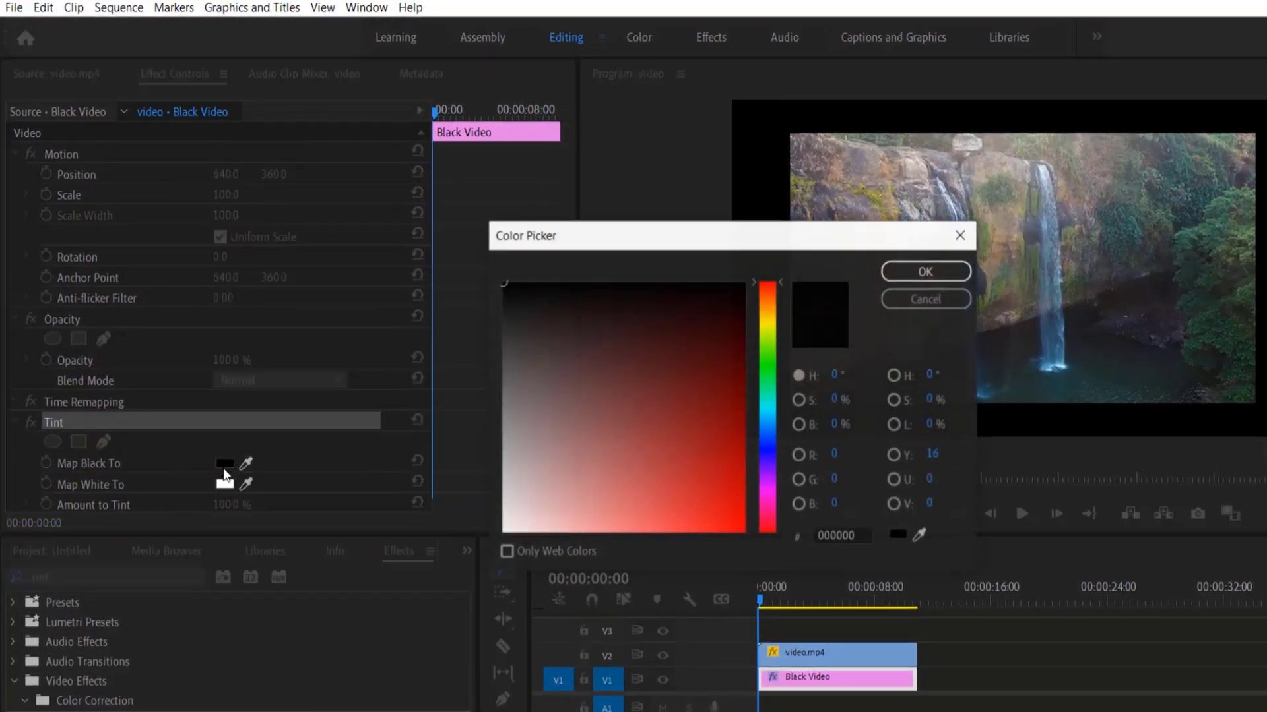
click(505, 285)
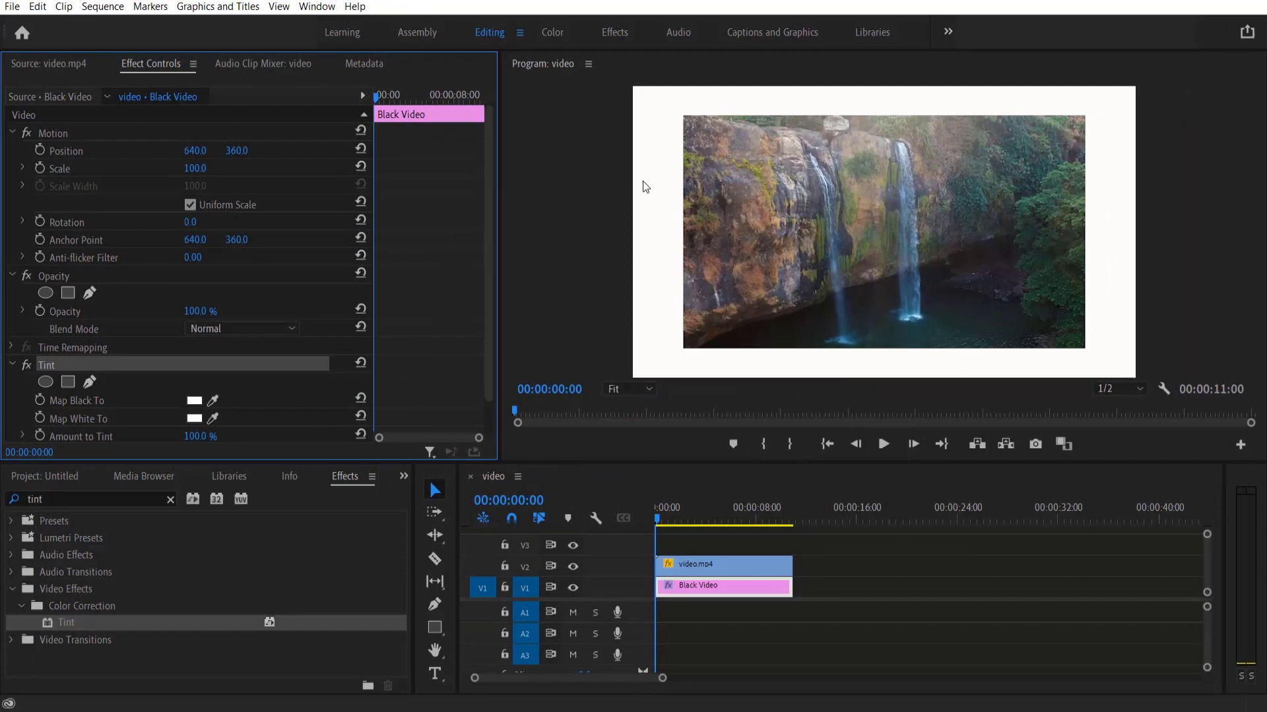
click(719, 563)
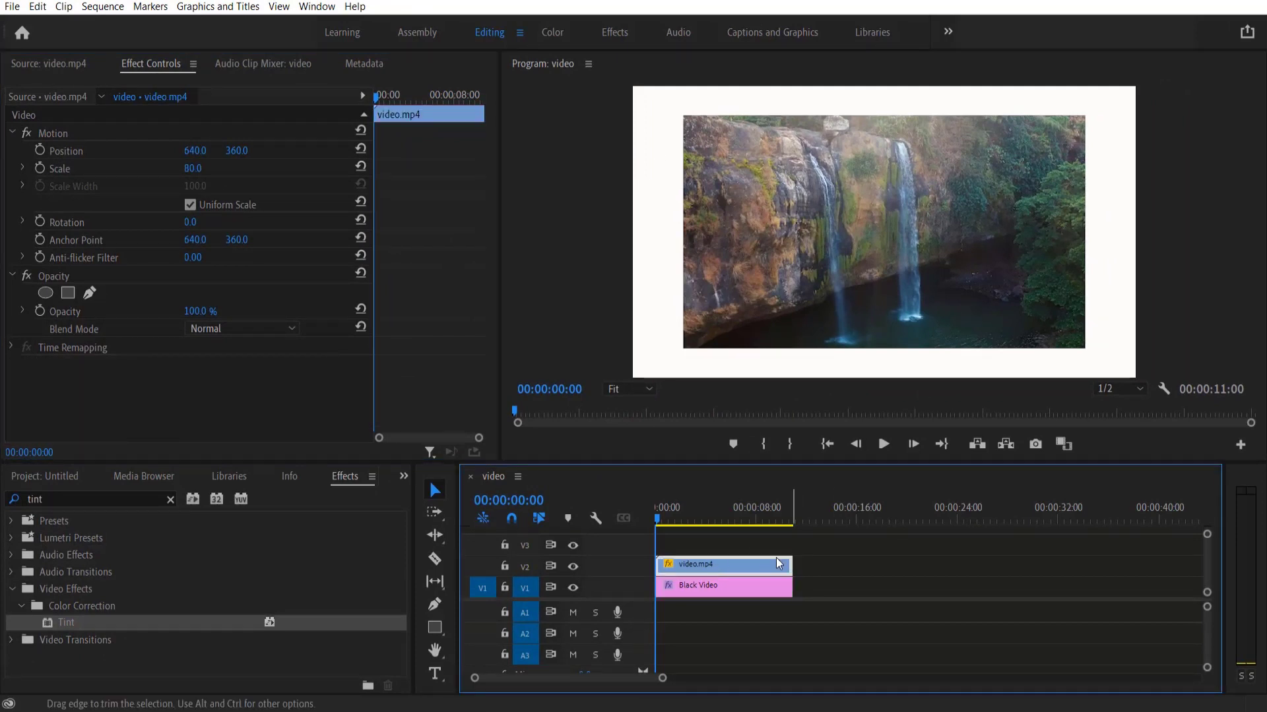
- Apply Roughen Edges to video.mp4 with Border 200 to round its corners
click(170, 499)
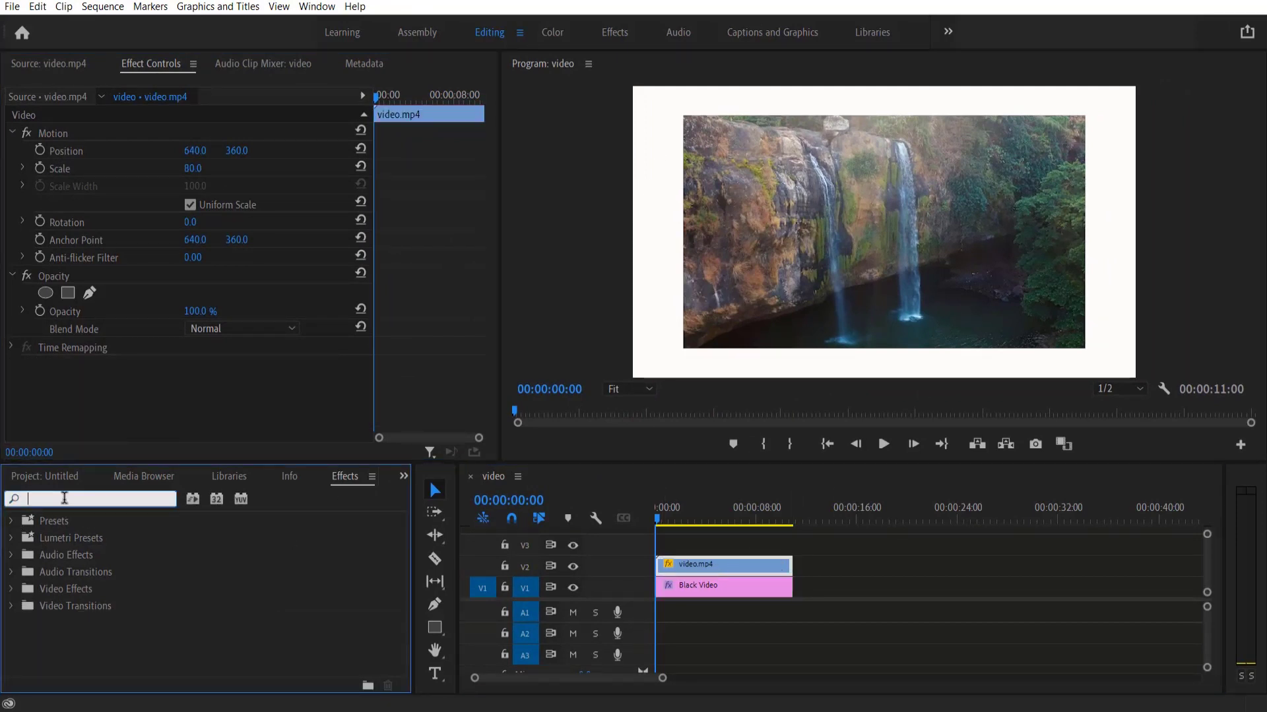
text(roughe)
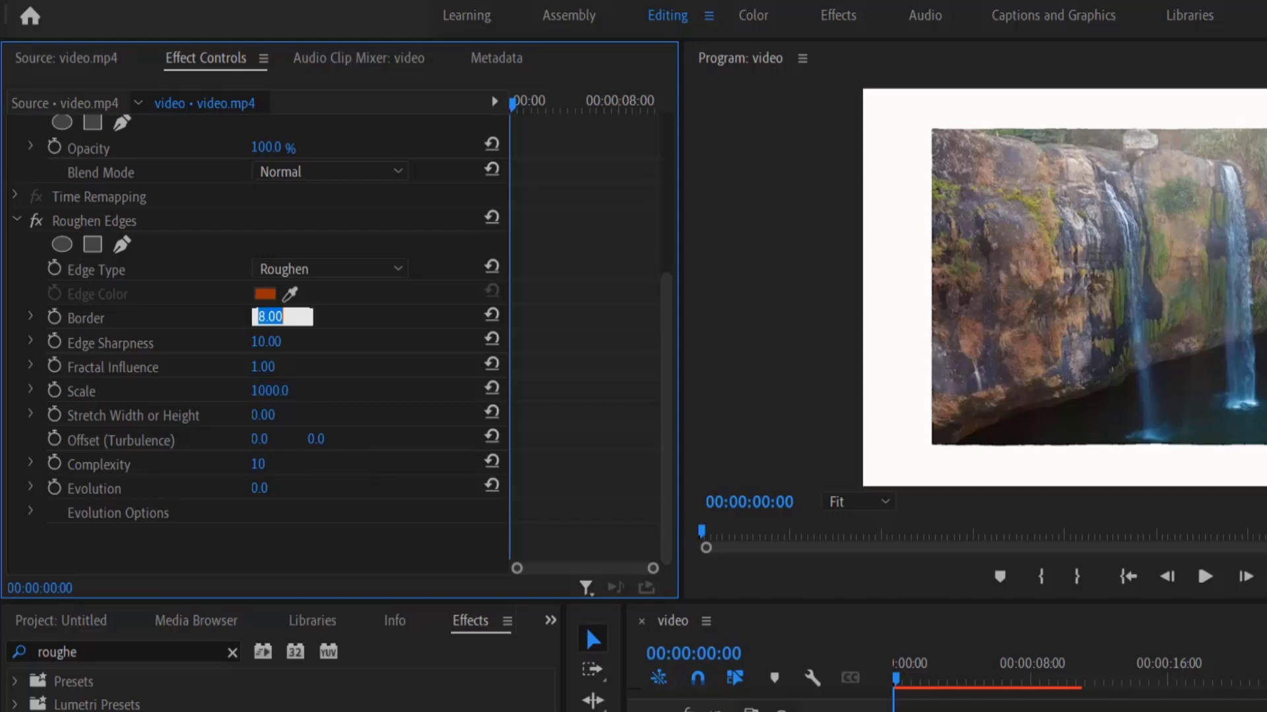
text(200)
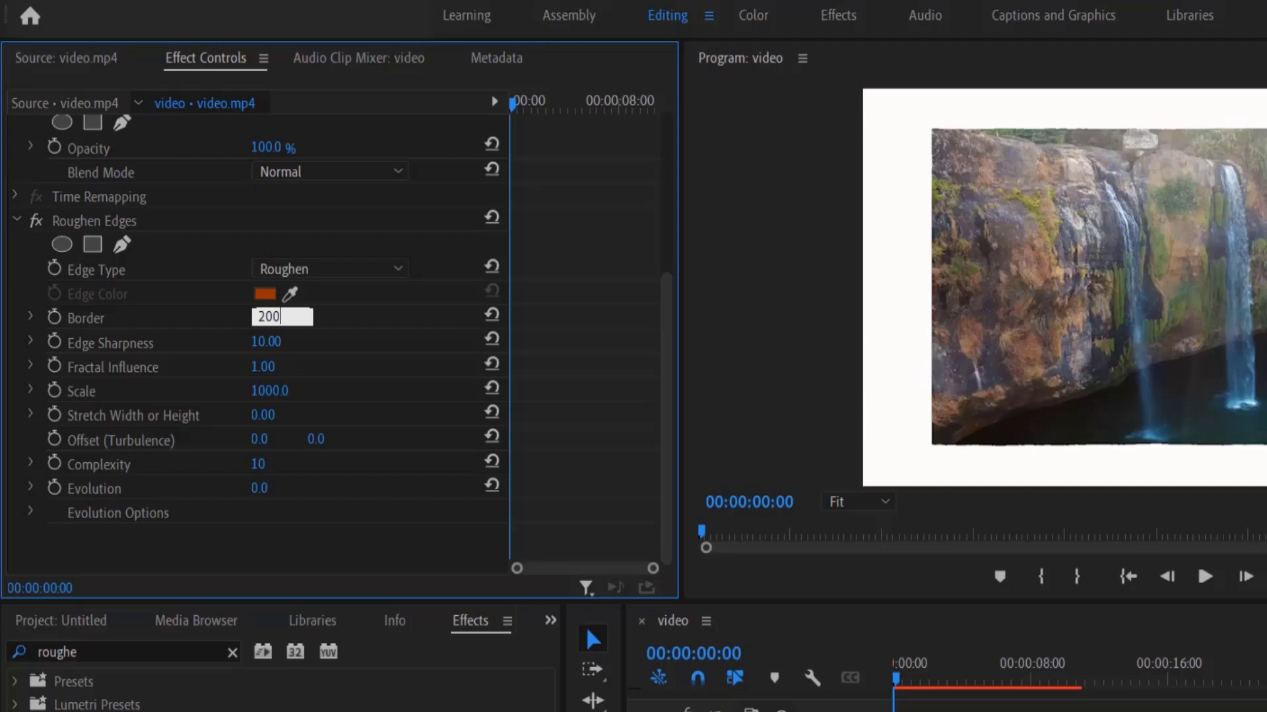
click(282, 366)
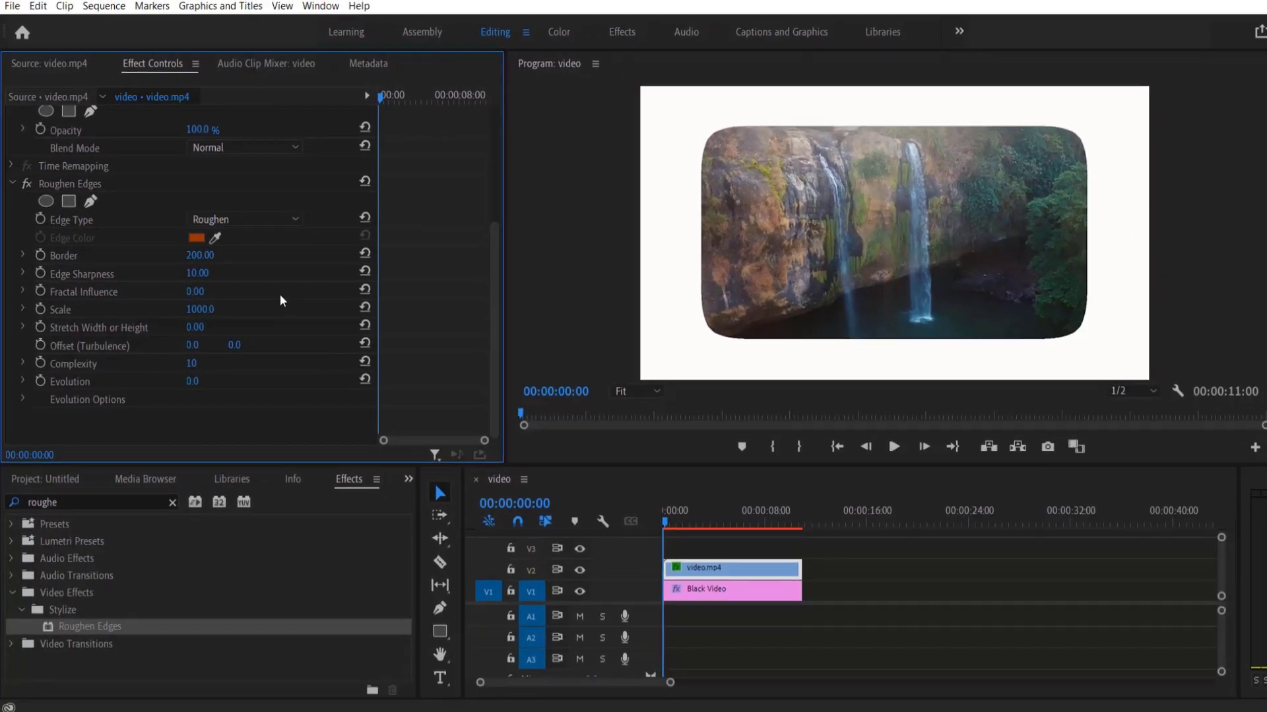
click(893, 446)
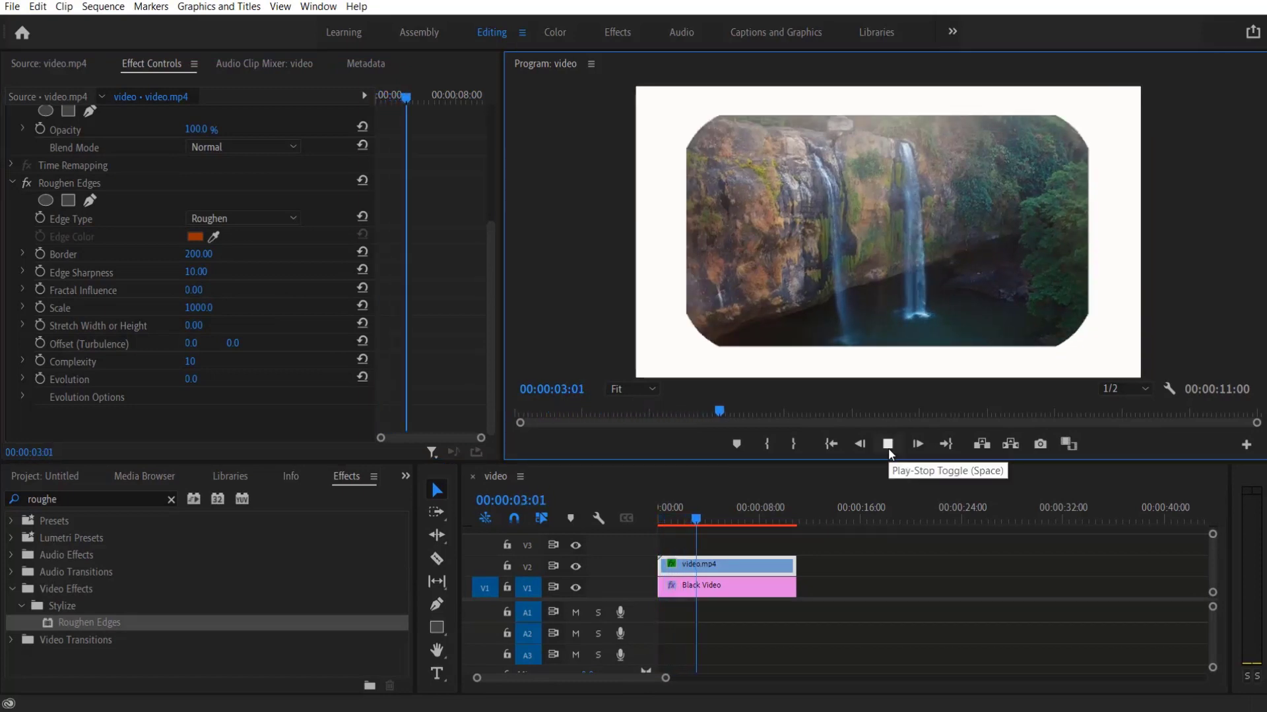
click(887, 443)
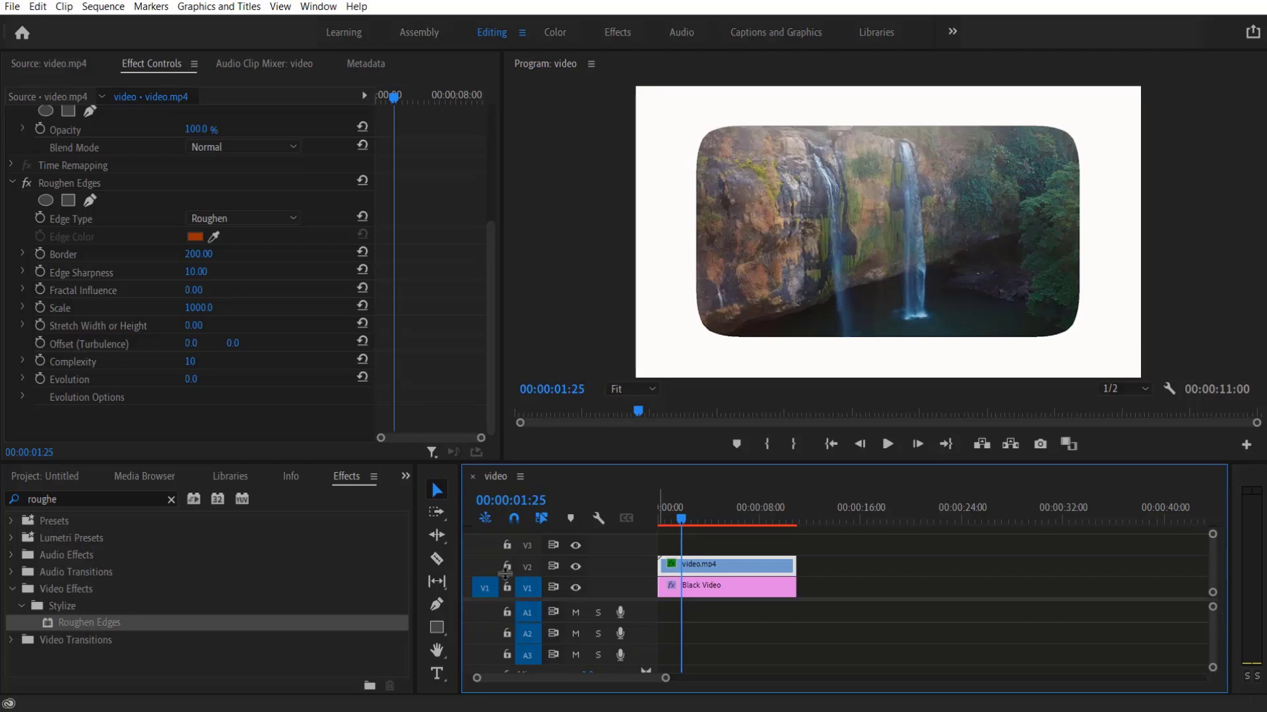
mouse_move(204, 549)
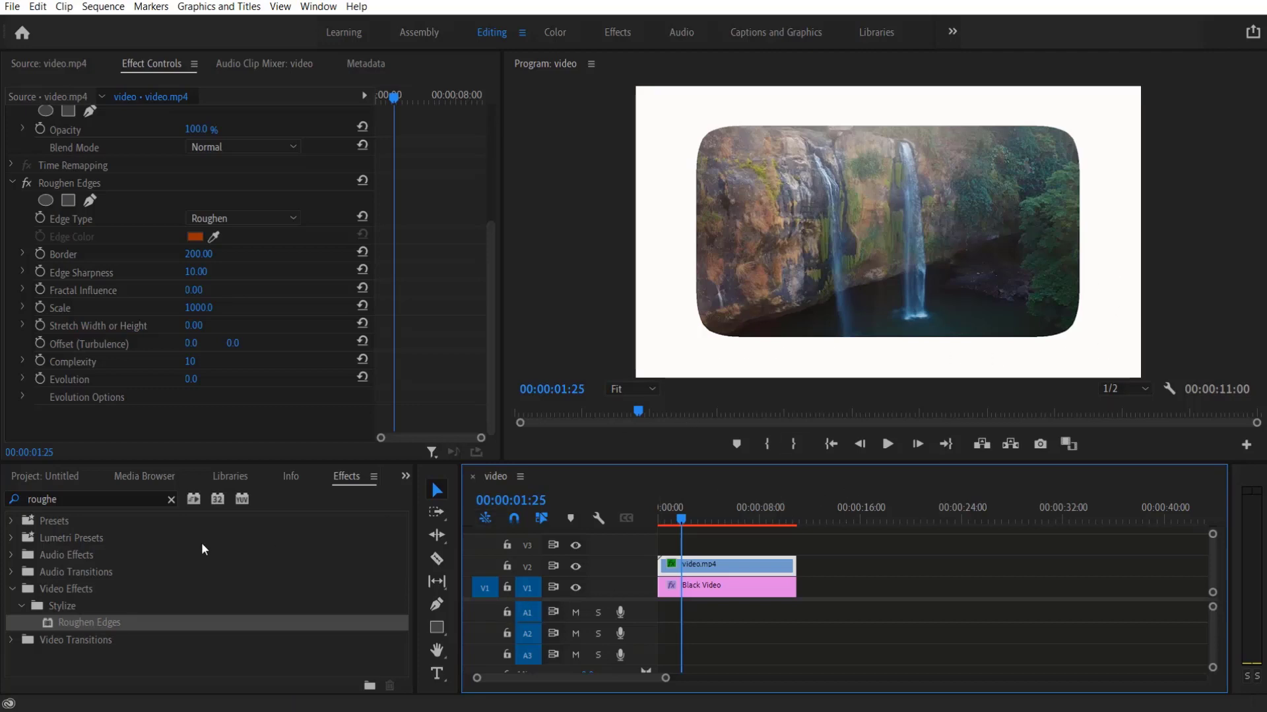
- Apply Perspective > Drop Shadow to video.mp4 so it casts a shadow on the white frame
click(171, 498)
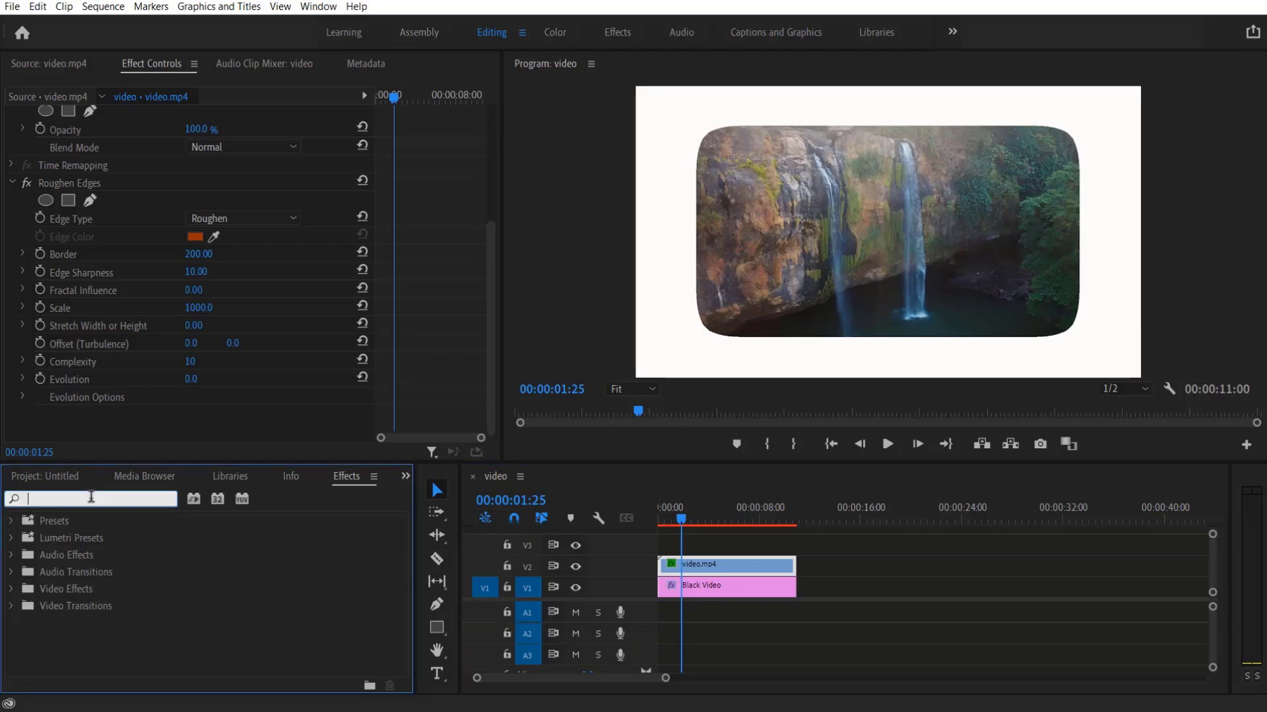
text(drop)
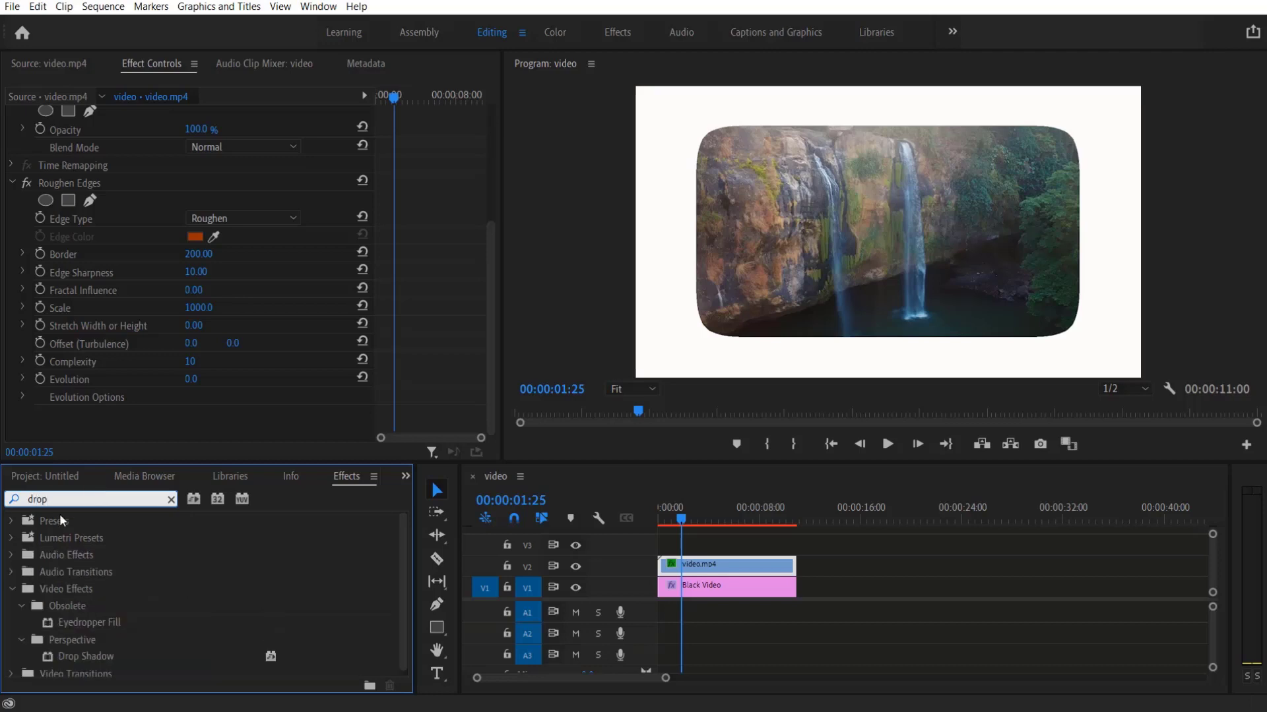
click(72, 634)
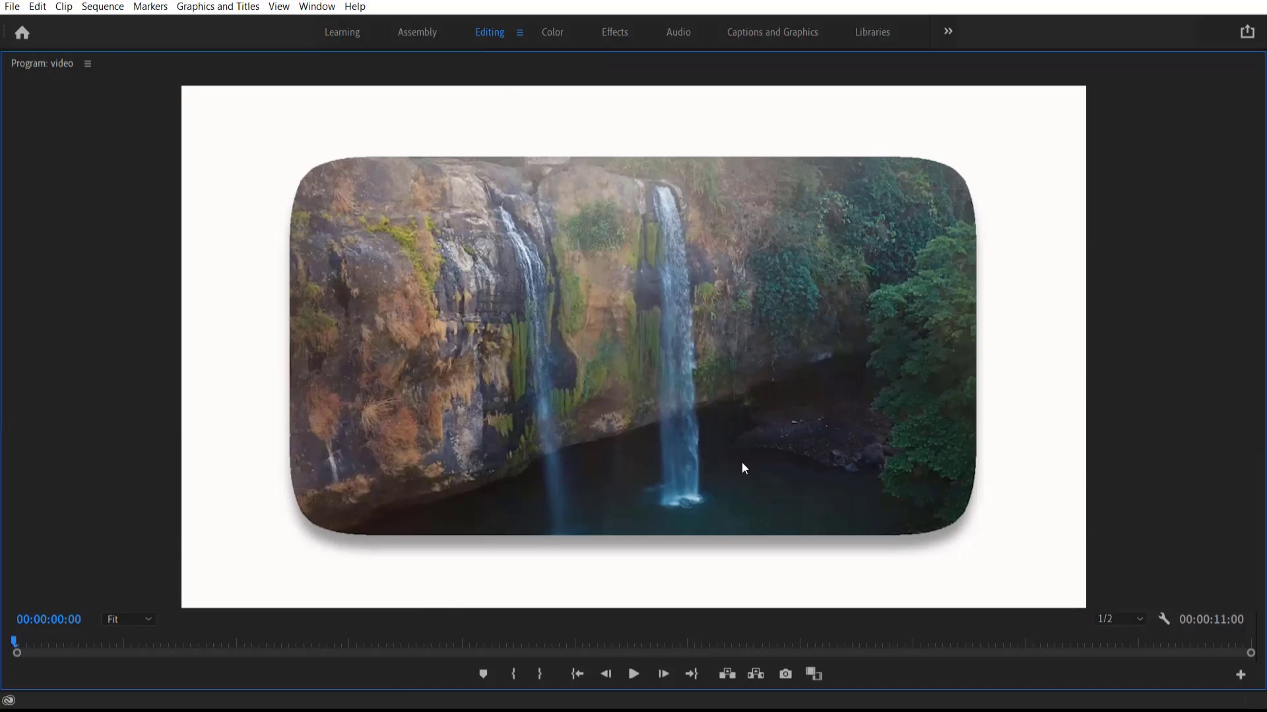
mouse_move(633, 674)
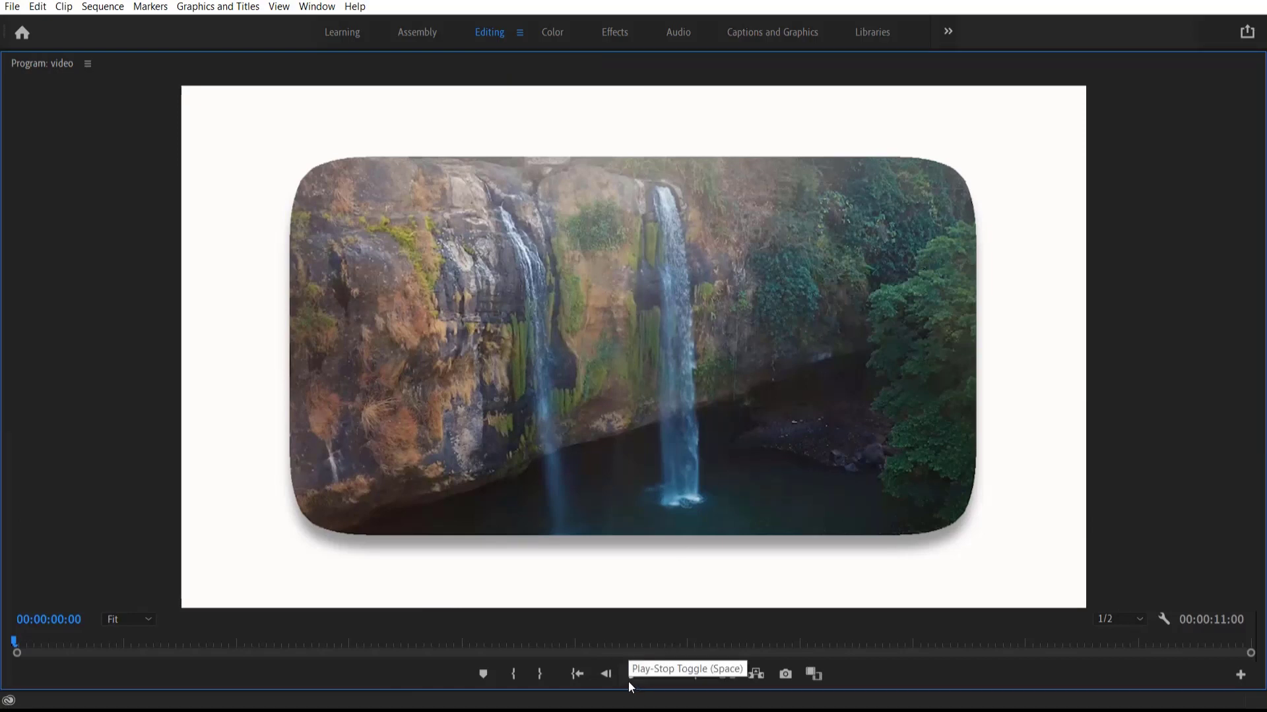
click(633, 675)
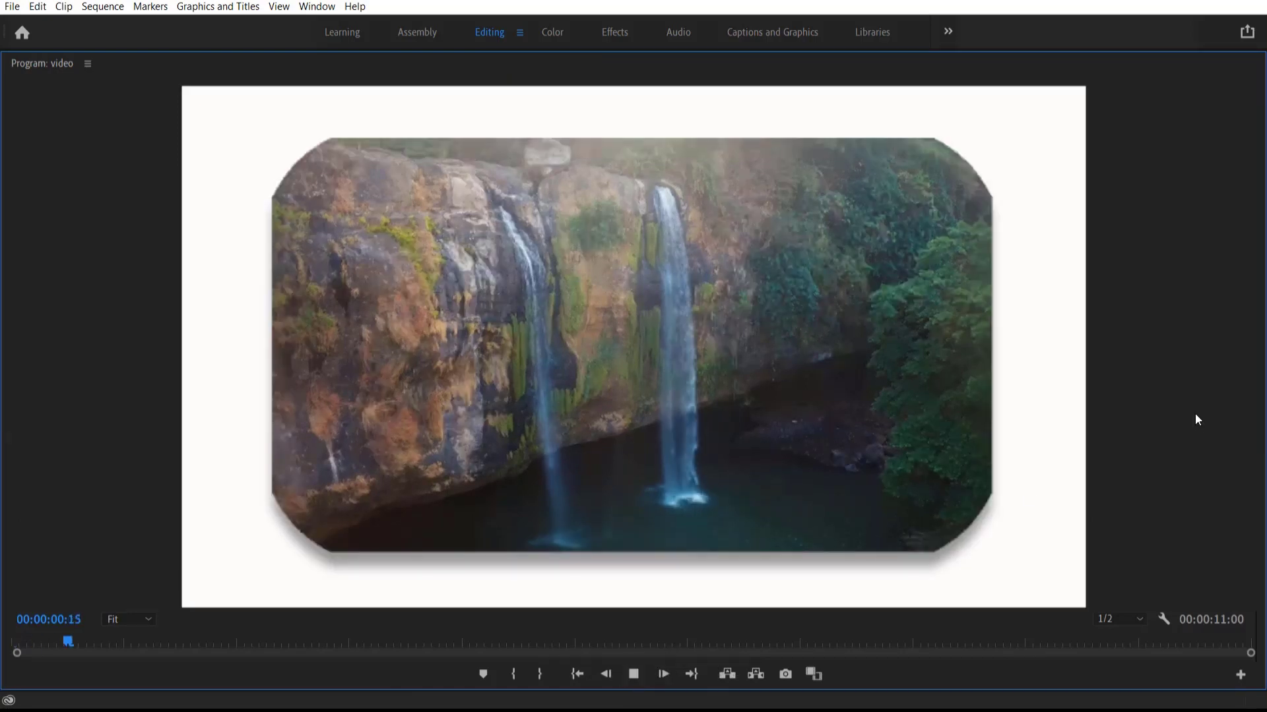